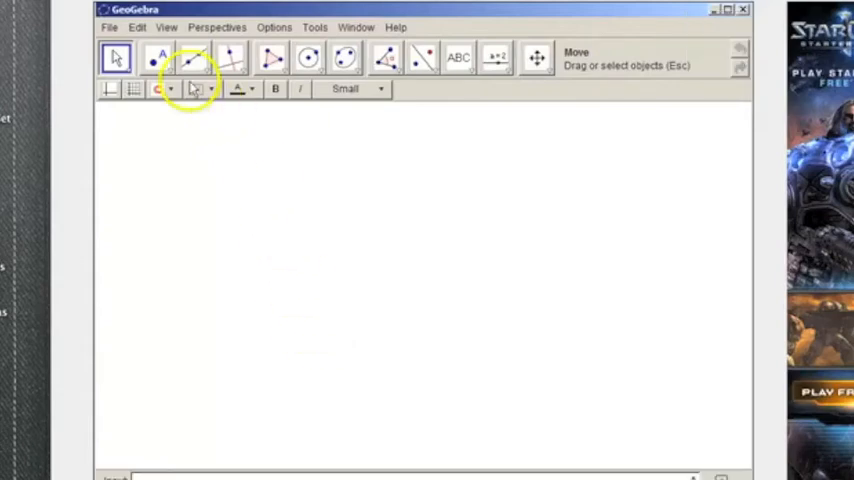
Draw lines AB, BC and CA with the Line through Two Points tool, forming triangle ABC.
{"action": "left_click", "coordinate": [193, 57]}
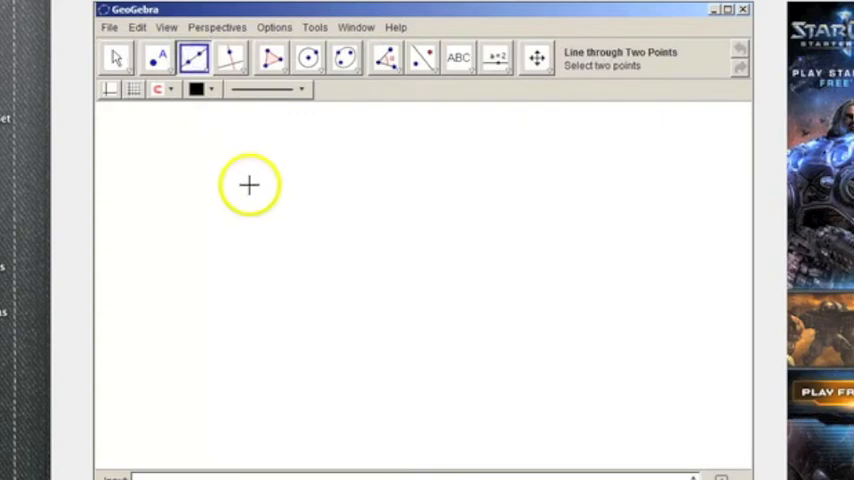
{"action": "left_click", "coordinate": [548, 305]}
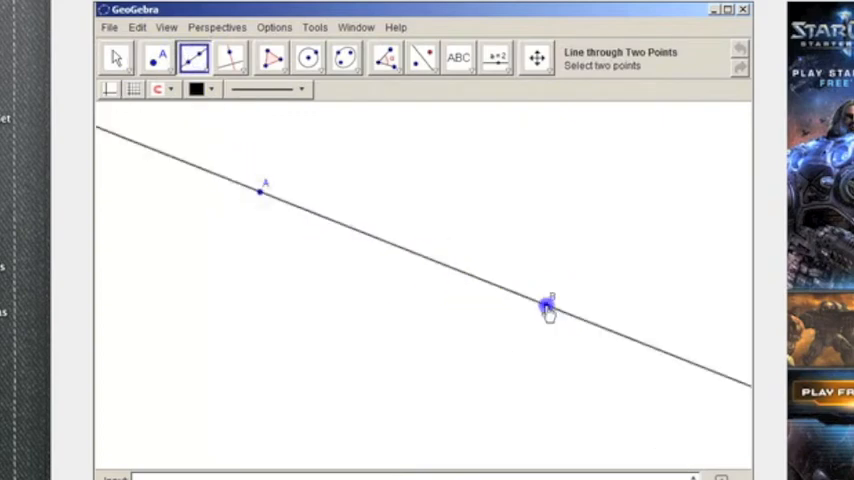
{"action": "left_click", "coordinate": [549, 305]}
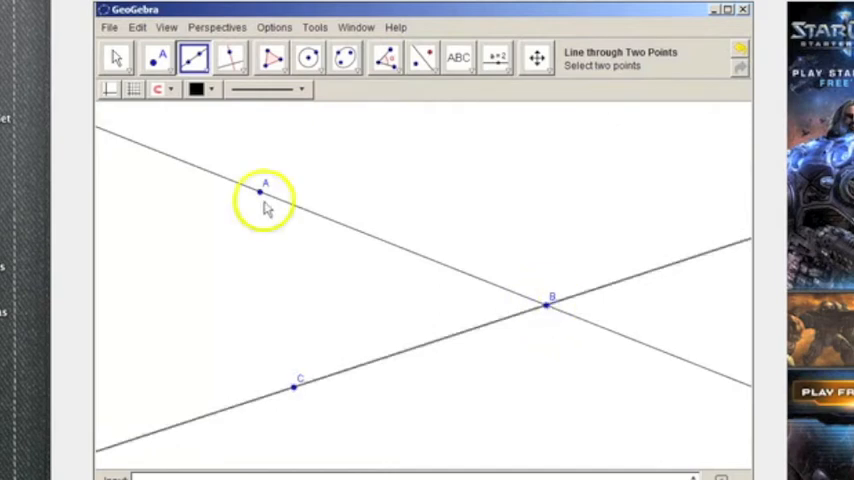
{"action": "left_click", "coordinate": [294, 388]}
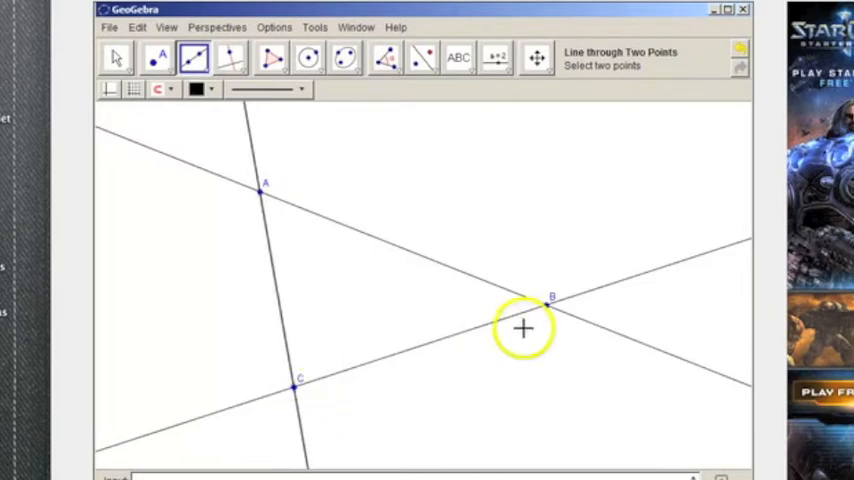
{"action": "mouse_move", "coordinate": [263, 190]}
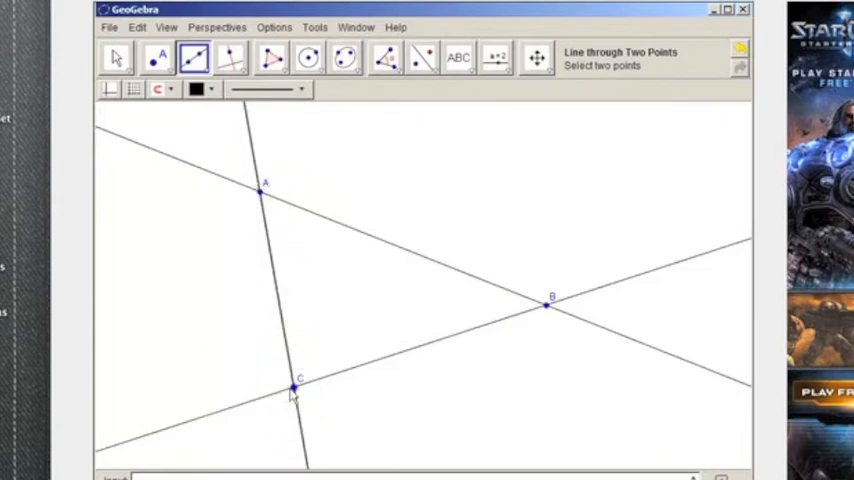
{"action": "mouse_move", "coordinate": [528, 324]}
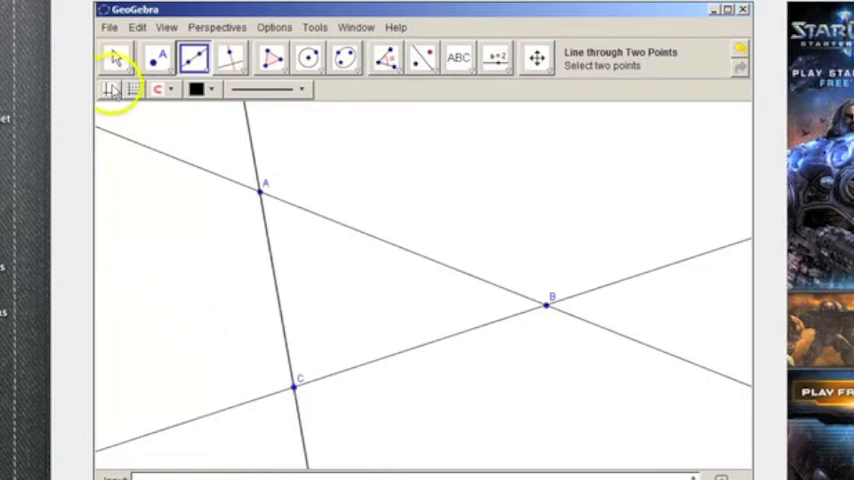
Reposition the vertex labels and place the text '180-B' just above vertex B.
{"action": "left_click", "coordinate": [114, 57]}
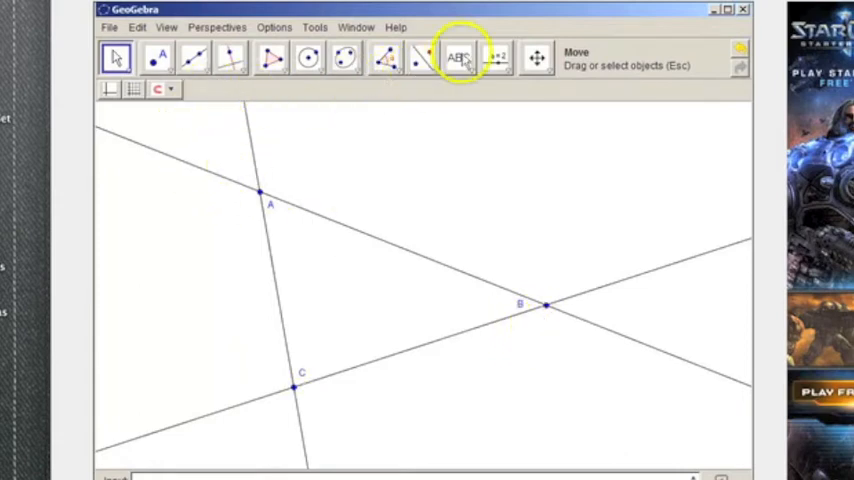
{"action": "left_click", "coordinate": [459, 57]}
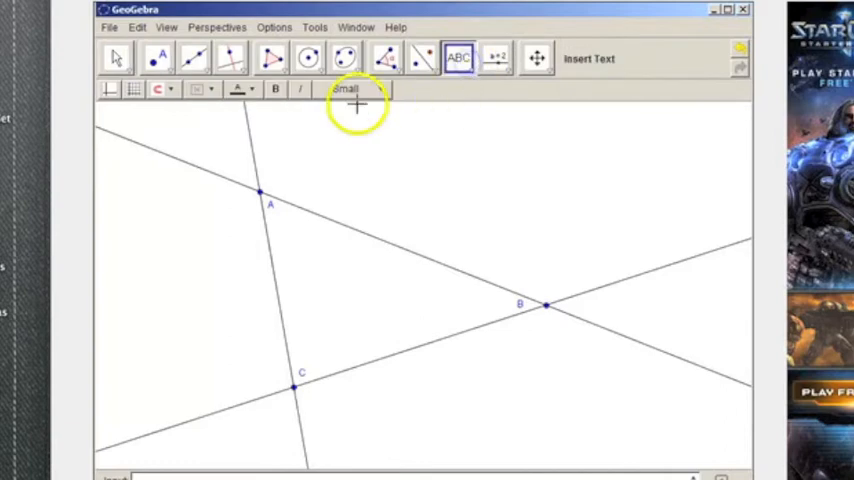
{"action": "mouse_move", "coordinate": [533, 271]}
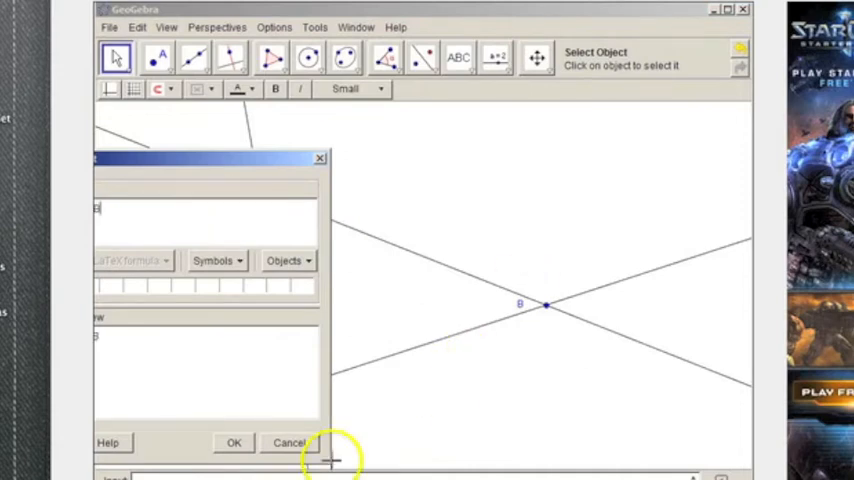
{"action": "left_click", "coordinate": [234, 442]}
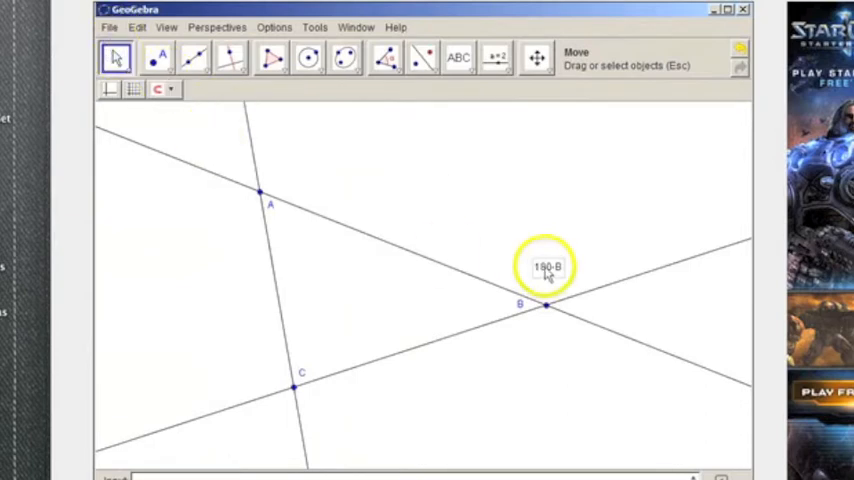
{"action": "left_click", "coordinate": [546, 267]}
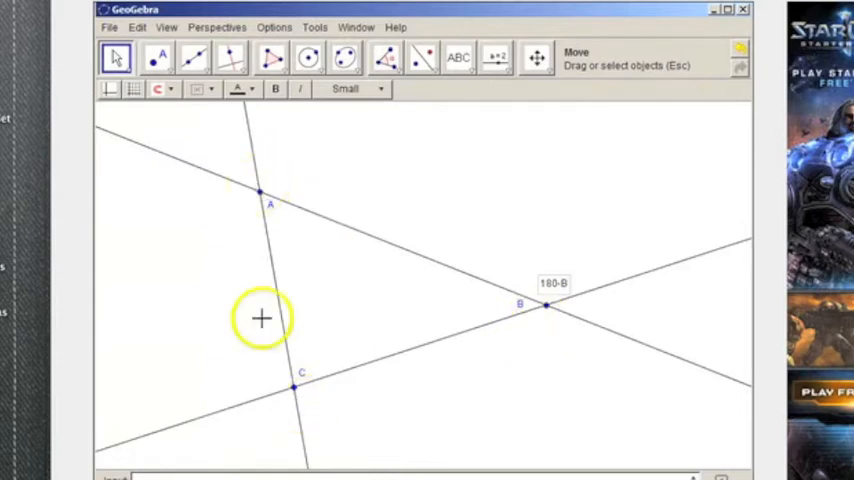
{"action": "mouse_move", "coordinate": [456, 98]}
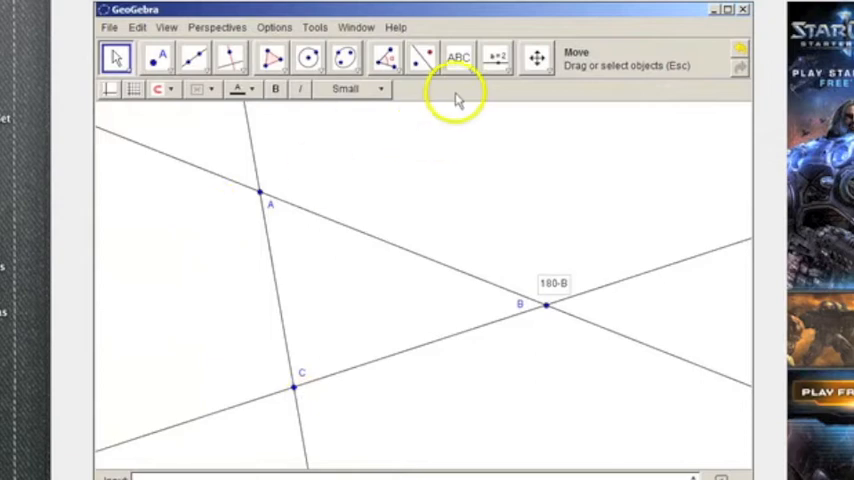
Add the text '180-A' next to vertex A.
{"action": "left_click", "coordinate": [458, 57]}
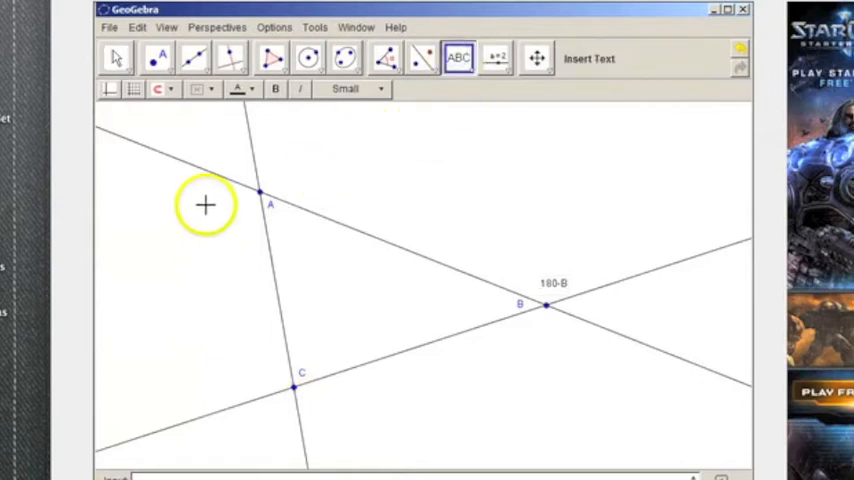
{"action": "left_click", "coordinate": [458, 58]}
{"action": "type", "text": "180-"}
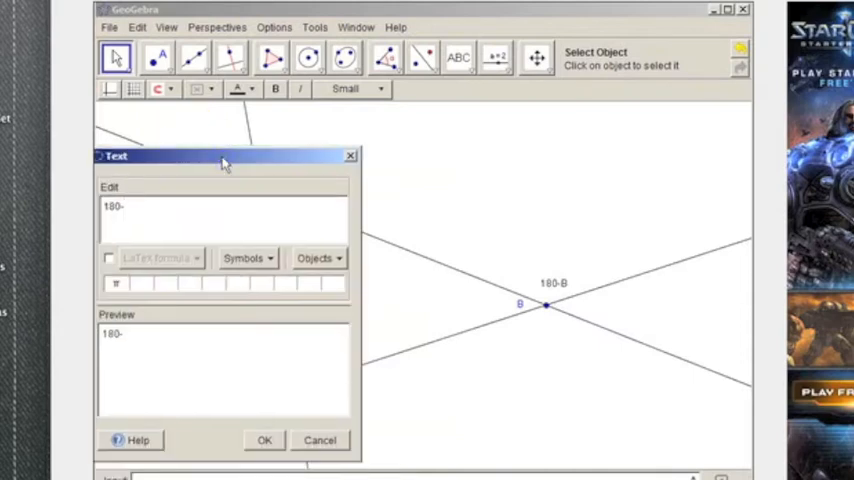
{"action": "type", "text": "A"}
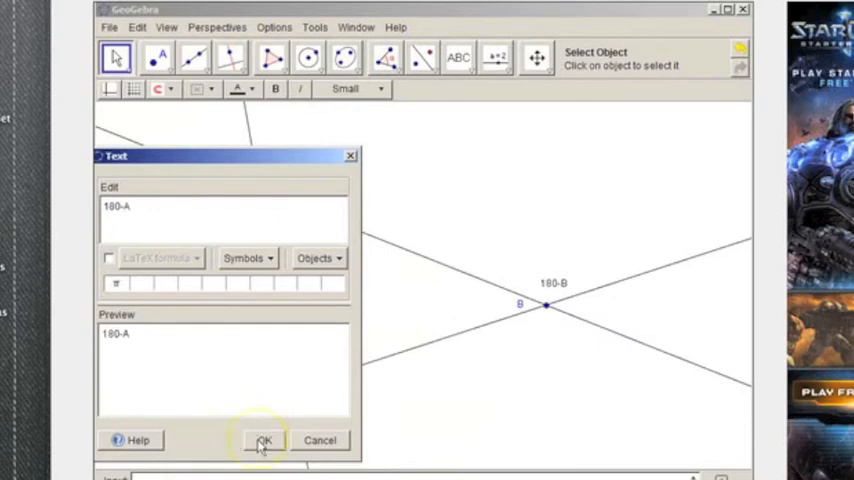
{"action": "left_click", "coordinate": [263, 440]}
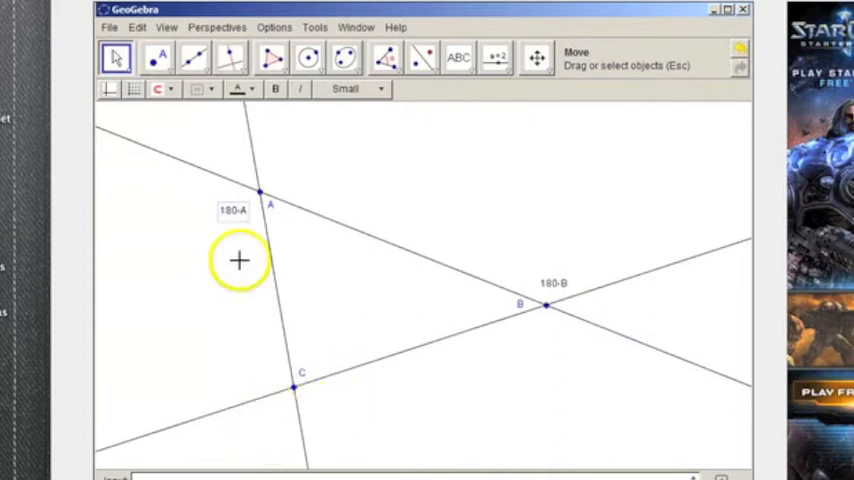
{"action": "mouse_move", "coordinate": [377, 438]}
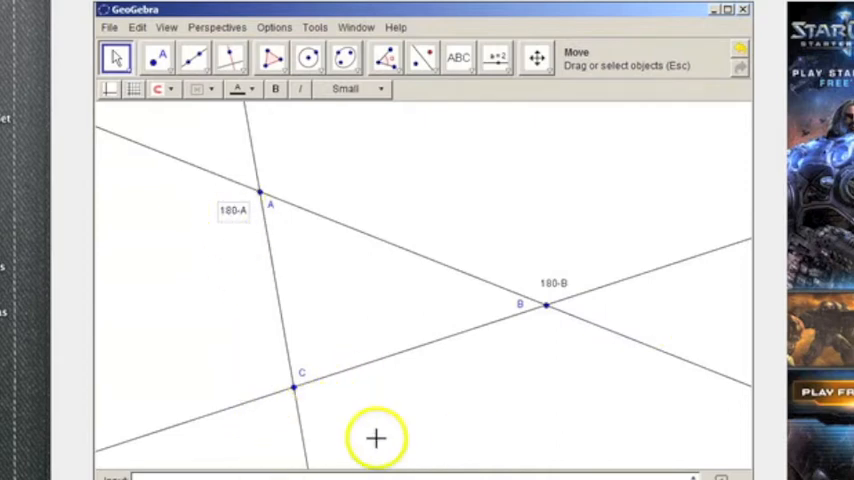
{"action": "mouse_move", "coordinate": [327, 394]}
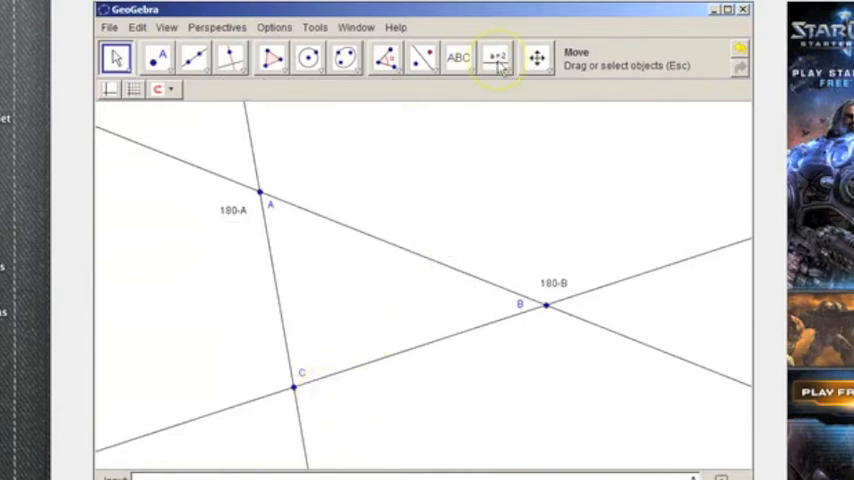
Add the text '180-C' beside vertex C.
{"action": "left_click", "coordinate": [497, 57]}
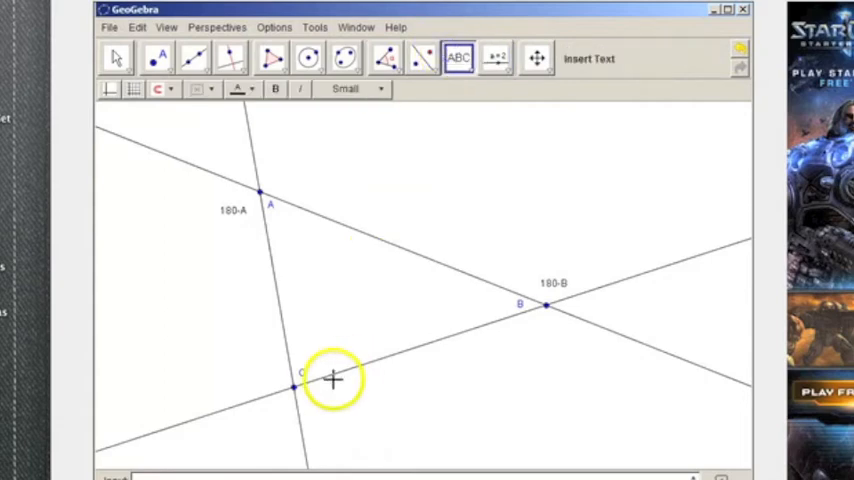
{"action": "left_click", "coordinate": [333, 378]}
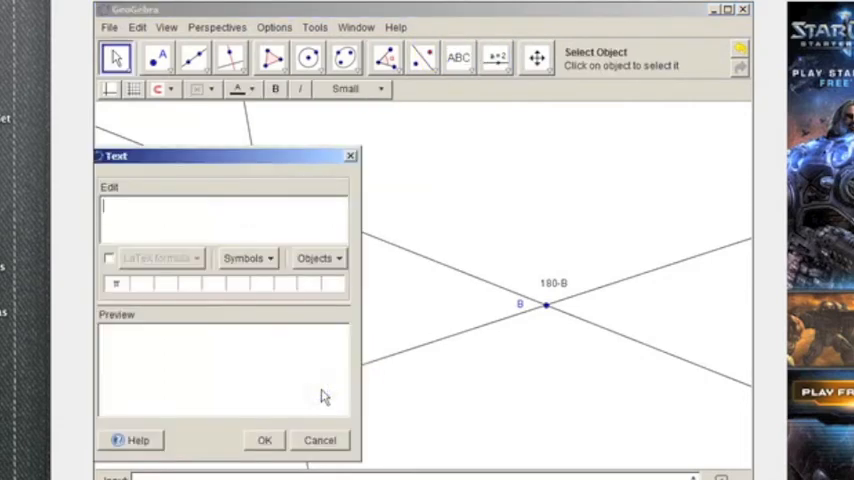
{"action": "type", "text": "180-"}
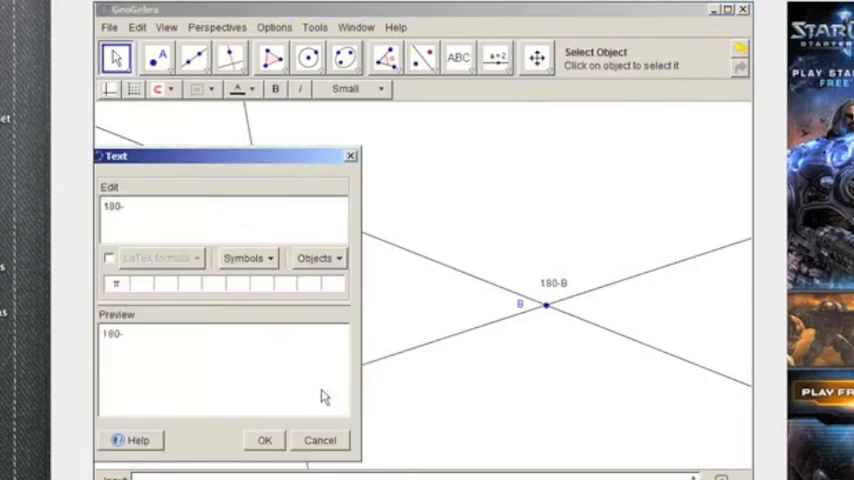
{"action": "type", "text": "C"}
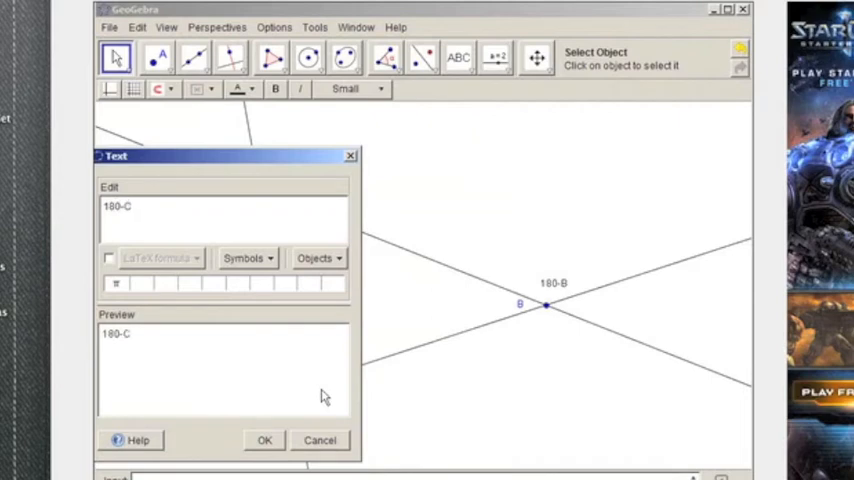
{"action": "left_click", "coordinate": [264, 440]}
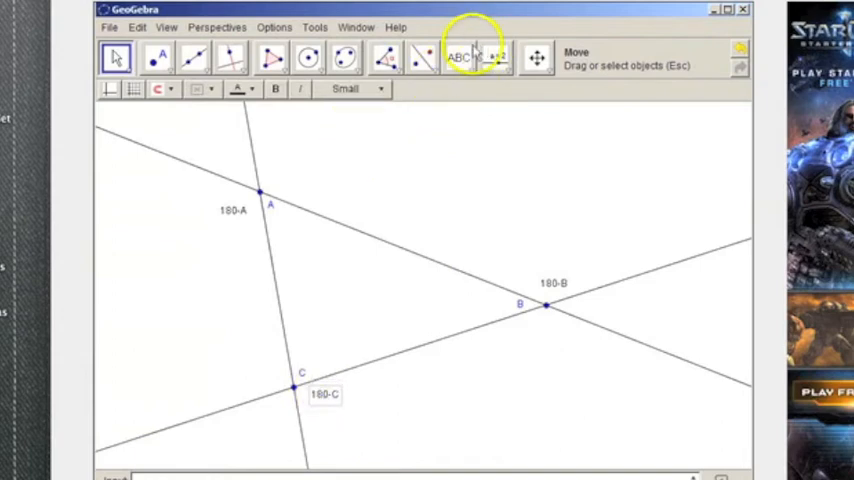
{"action": "left_click", "coordinate": [459, 57]}
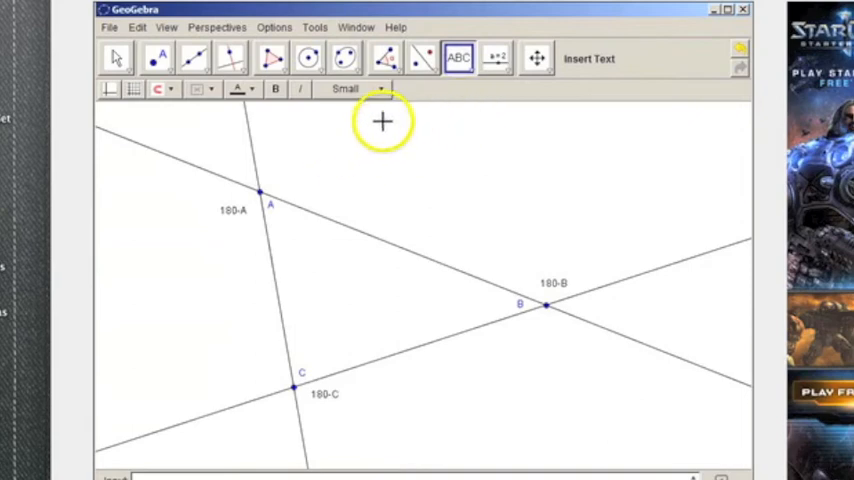
Start a new text and type the first line '180-A+180-B+180-C=360'.
{"action": "left_click", "coordinate": [383, 121]}
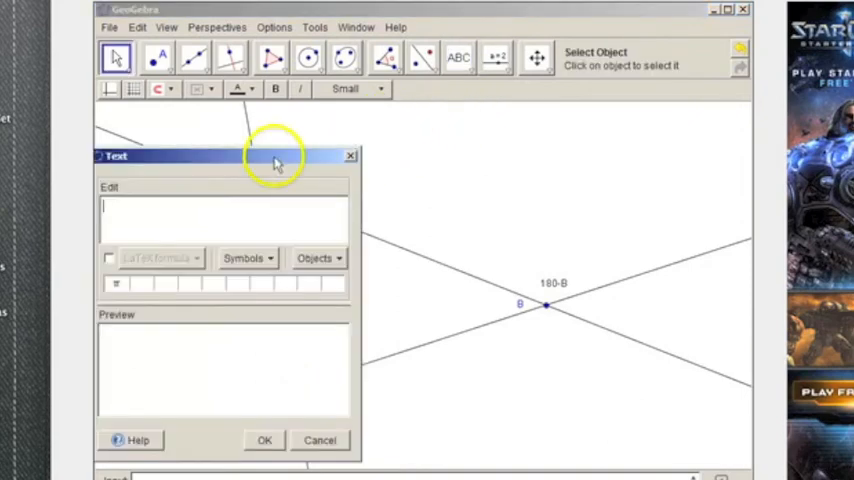
{"action": "left_click_drag", "start_coordinate": [278, 156], "coordinate": [478, 64]}
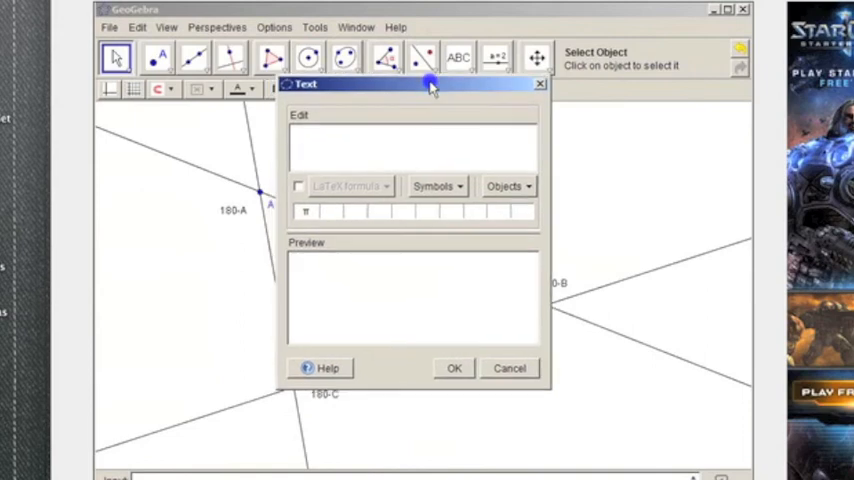
{"action": "type", "text": "180-A+180-B"}
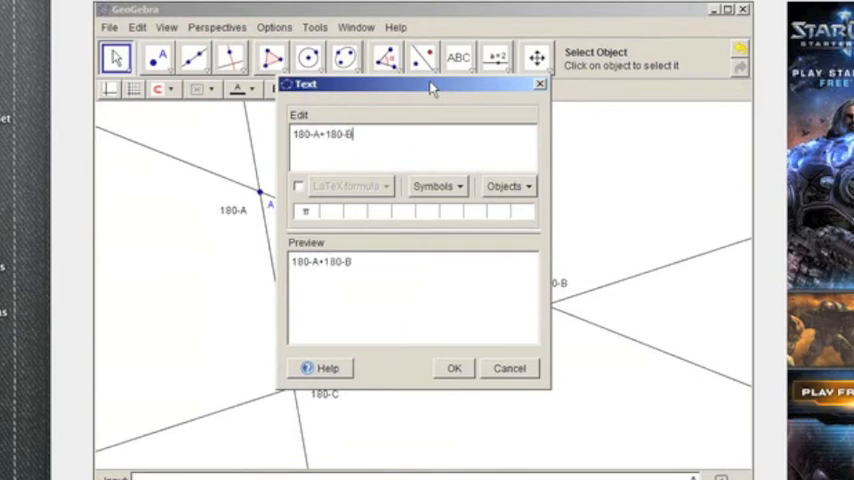
{"action": "type", "text": "+180"}
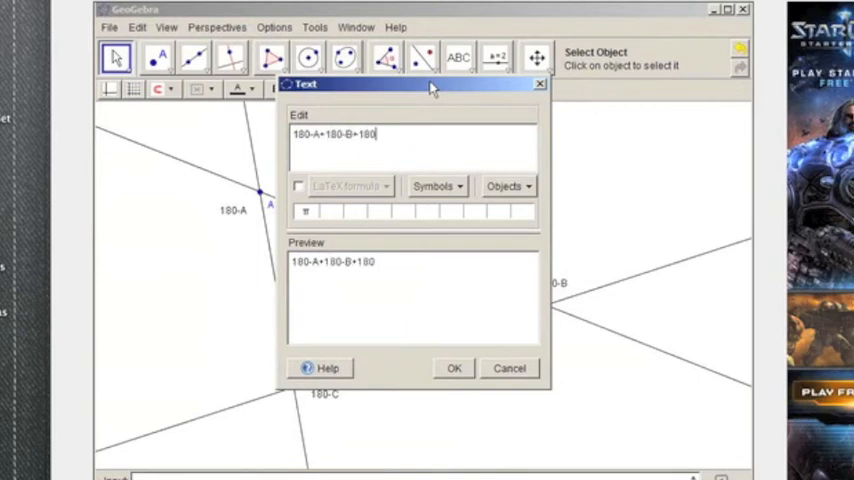
{"action": "type", "text": "-C"}
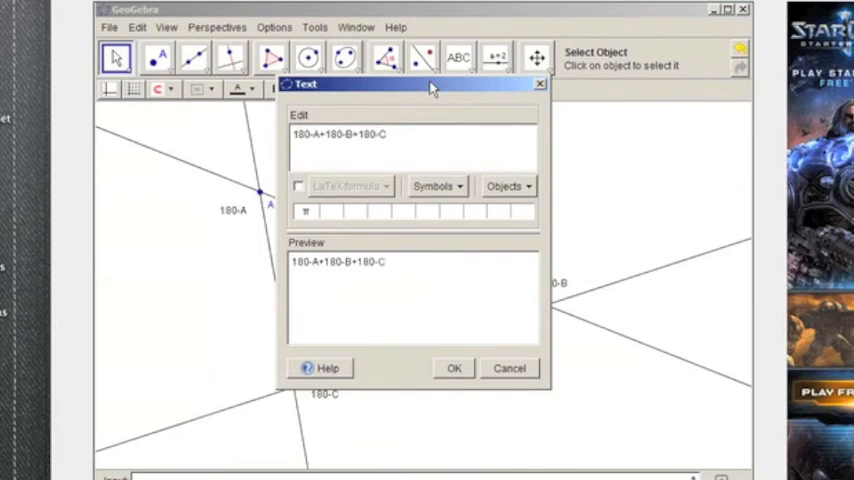
{"action": "type", "text": "=36"}
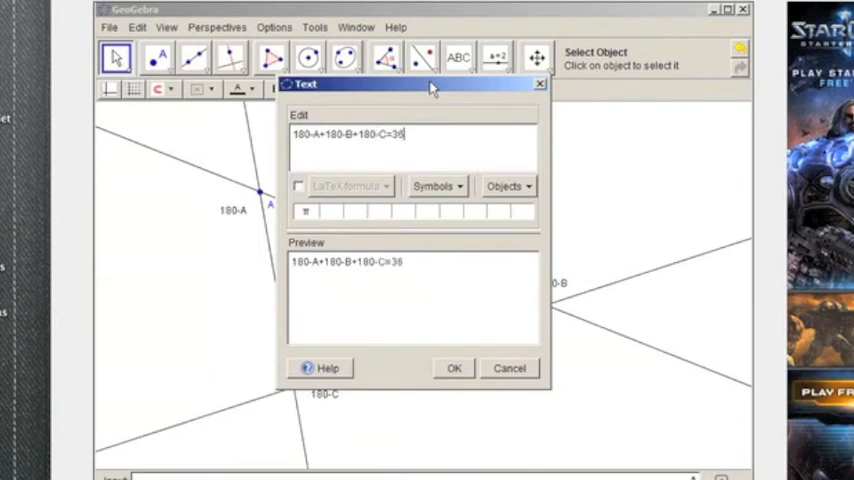
{"action": "type", "text": "0"}
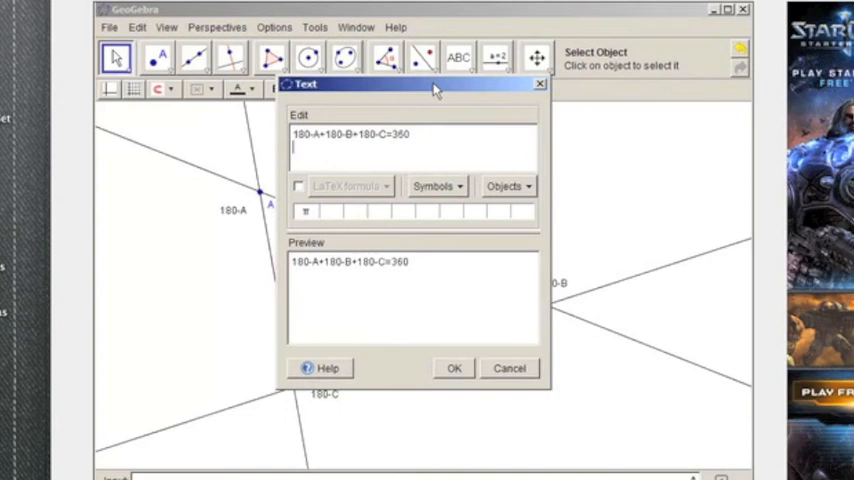
Type the remaining lines '540=A+B+C+360' and '180=A+B+C'.
{"action": "type", "text": "540"}
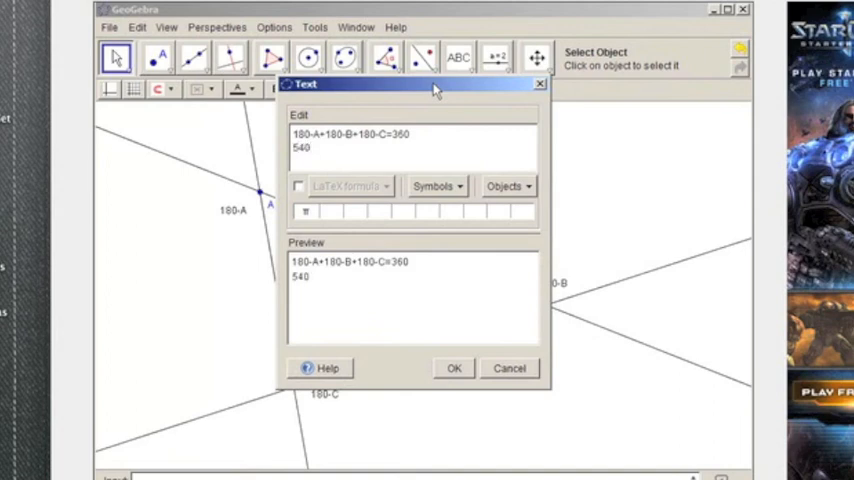
{"action": "type", "text": "="}
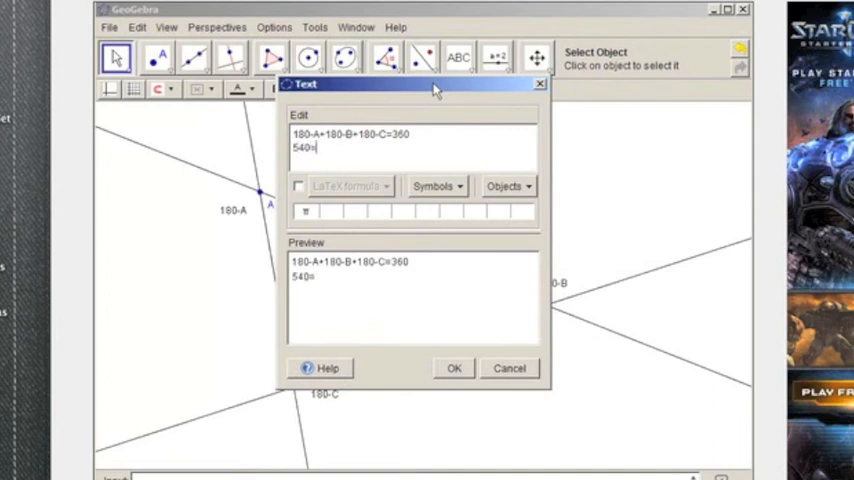
{"action": "type", "text": "A+B+C+"}
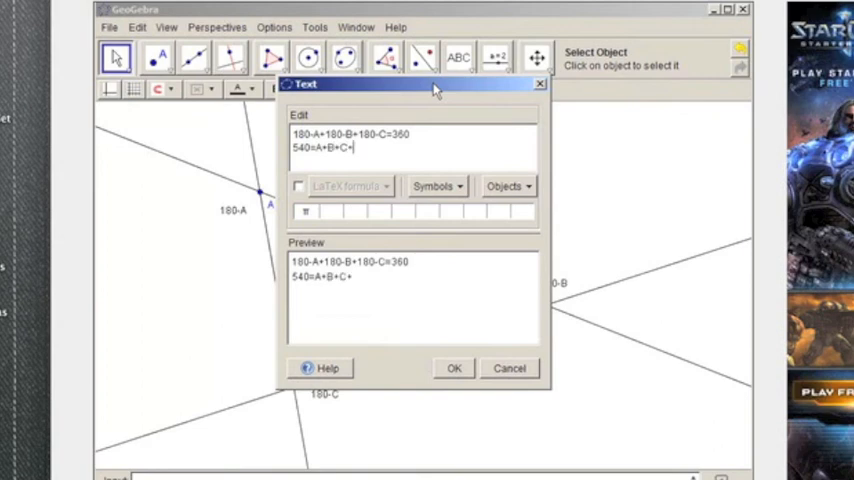
{"action": "type", "text": "36"}
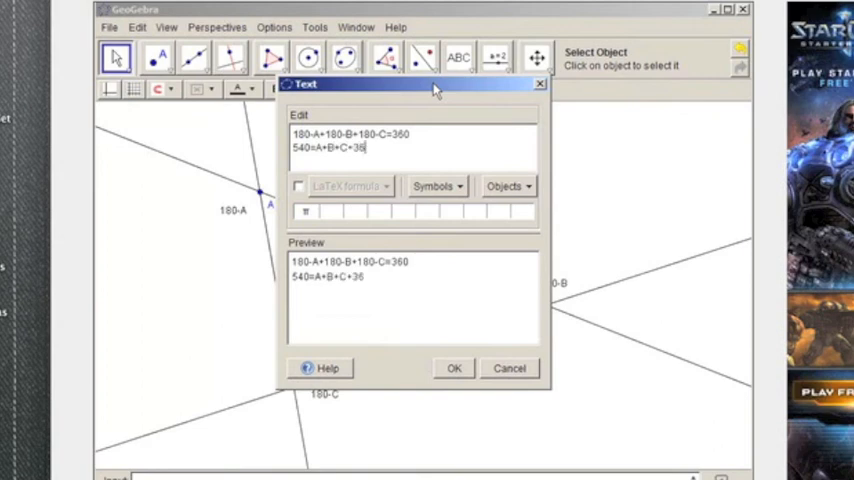
{"action": "type", "text": "0"}
{"action": "type", "text": "180"}
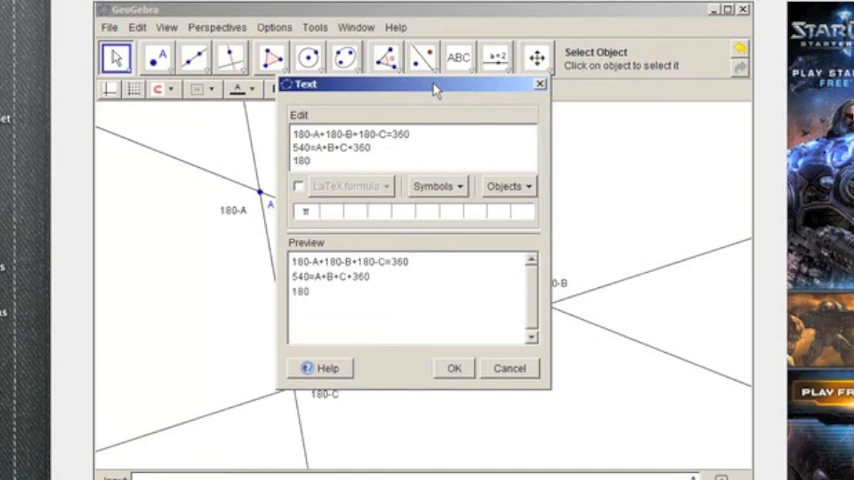
{"action": "type", "text": "=A+"}
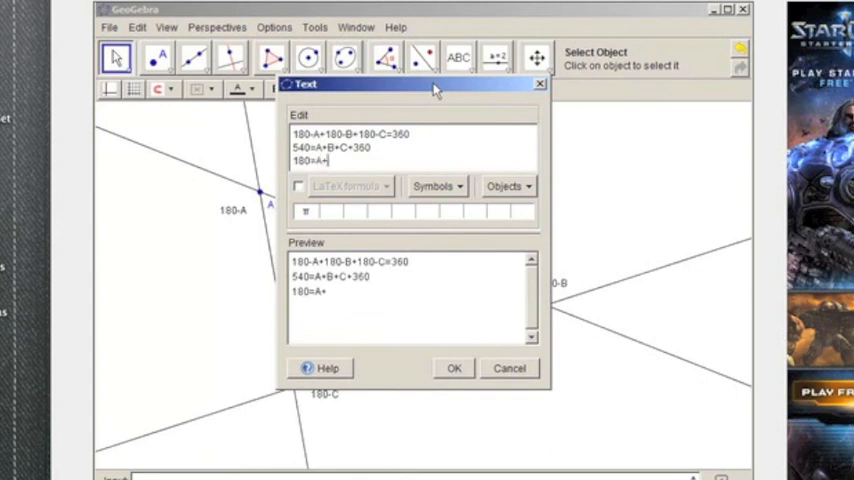
{"action": "type", "text": "B+C"}
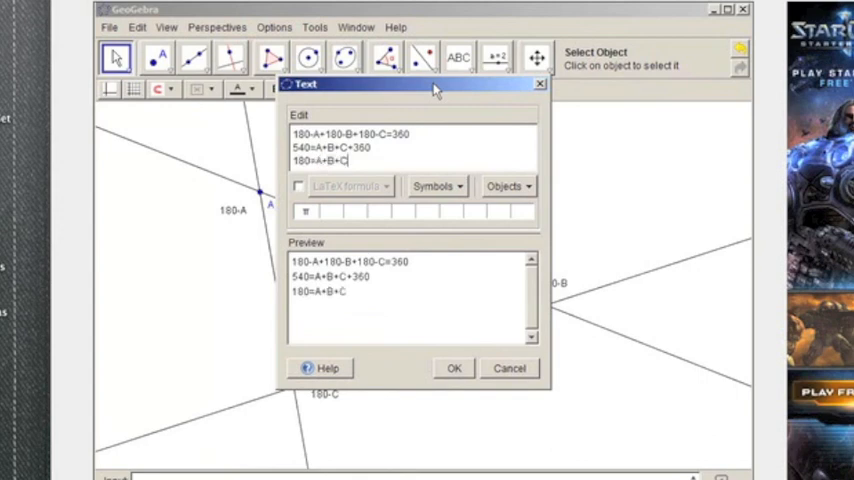